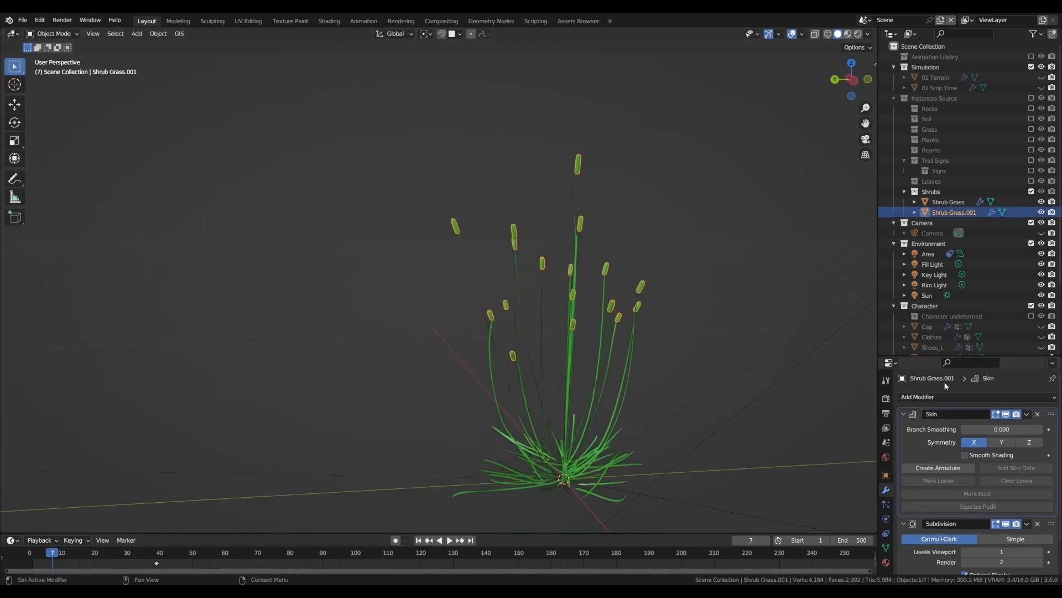
Switch workspaces to review the Shrub Grass flower material with its Noise Texture bump
{"action": "left_click", "coordinate": [329, 20]}
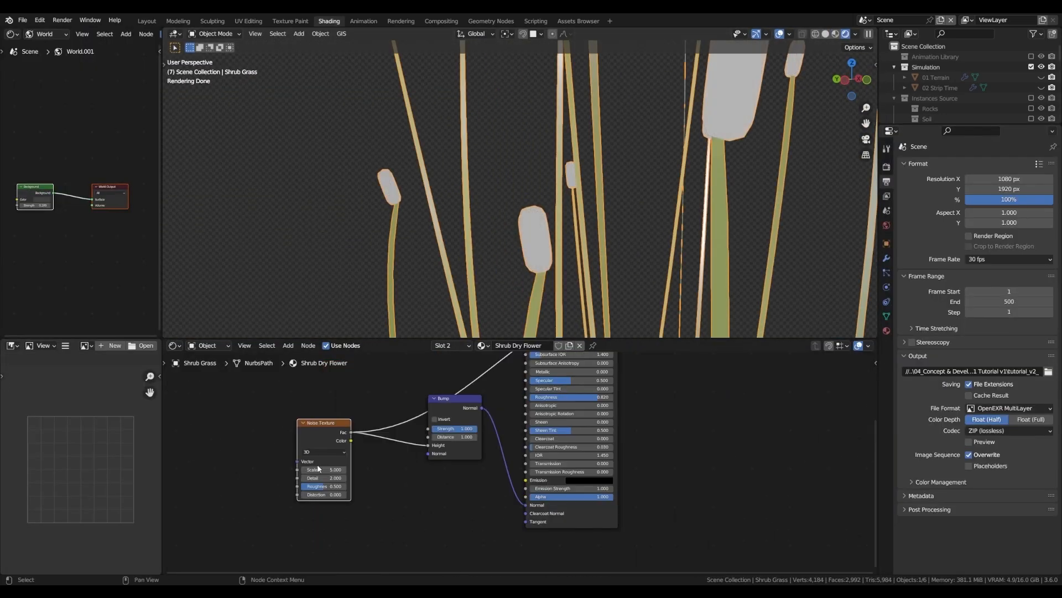
{"action": "left_click", "coordinate": [489, 20]}
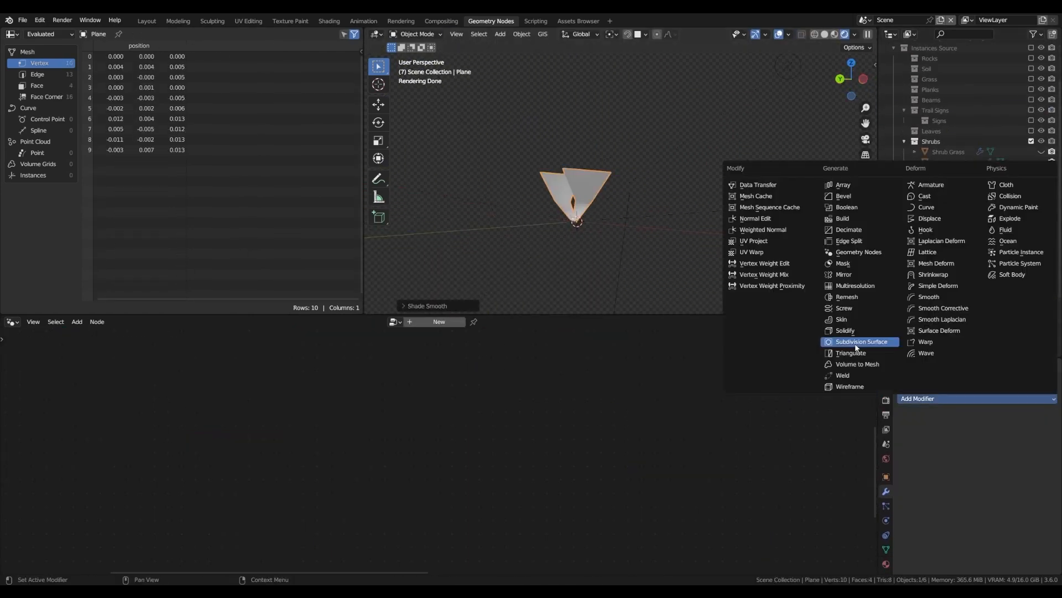
Add Subdivision Surface smoothing to the leaf plane and move on to the Flower Shrub material
{"action": "left_click", "coordinate": [329, 22]}
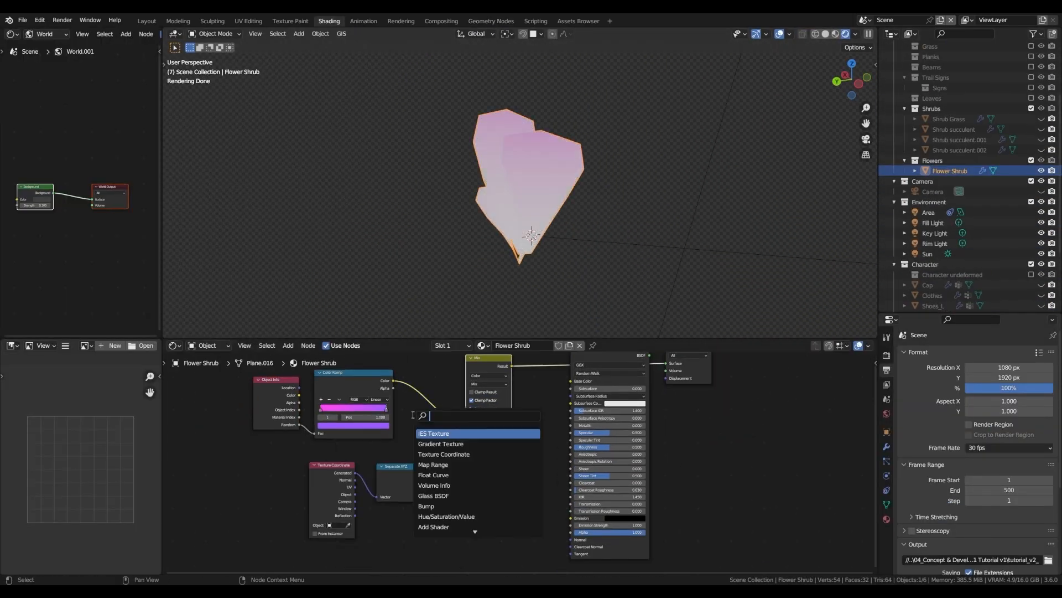
{"action": "left_click", "coordinate": [490, 20]}
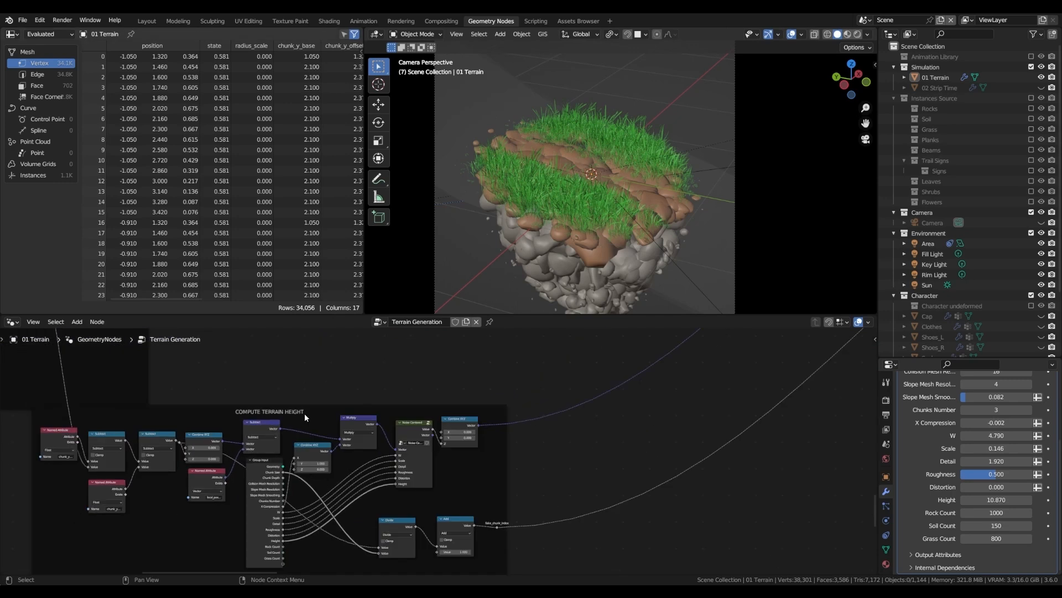
Zoom into Compute Terrain Height and label the position reroute 'FAKE POS'
{"action": "left_click_drag", "start_coordinate": [280, 429], "coordinate": [303, 432]}
{"action": "type", "text": "T"}
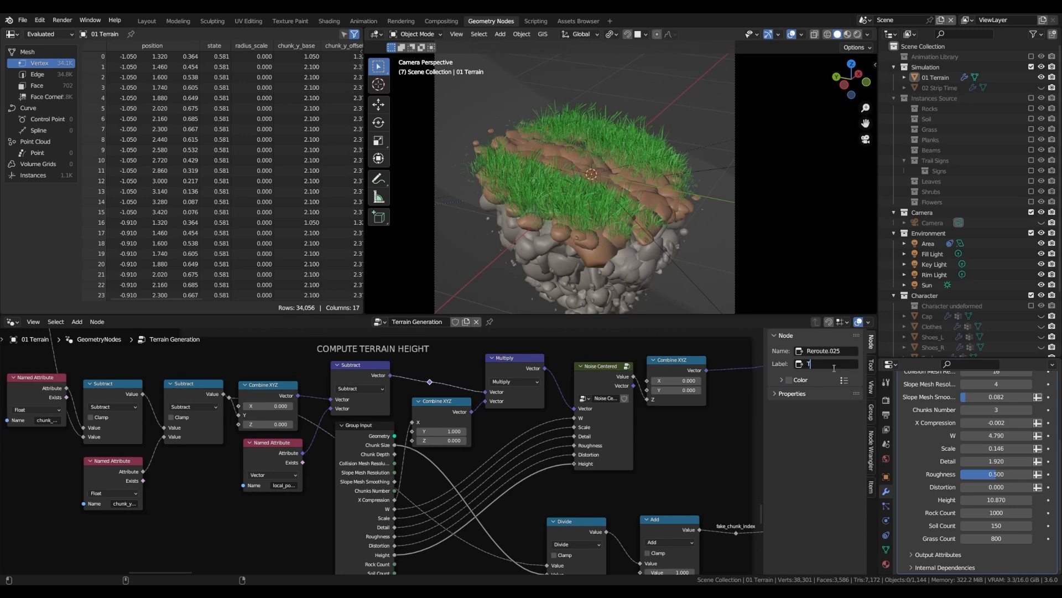
{"action": "type", "text": "FAKE POS"}
{"action": "type", "text": "grea"}
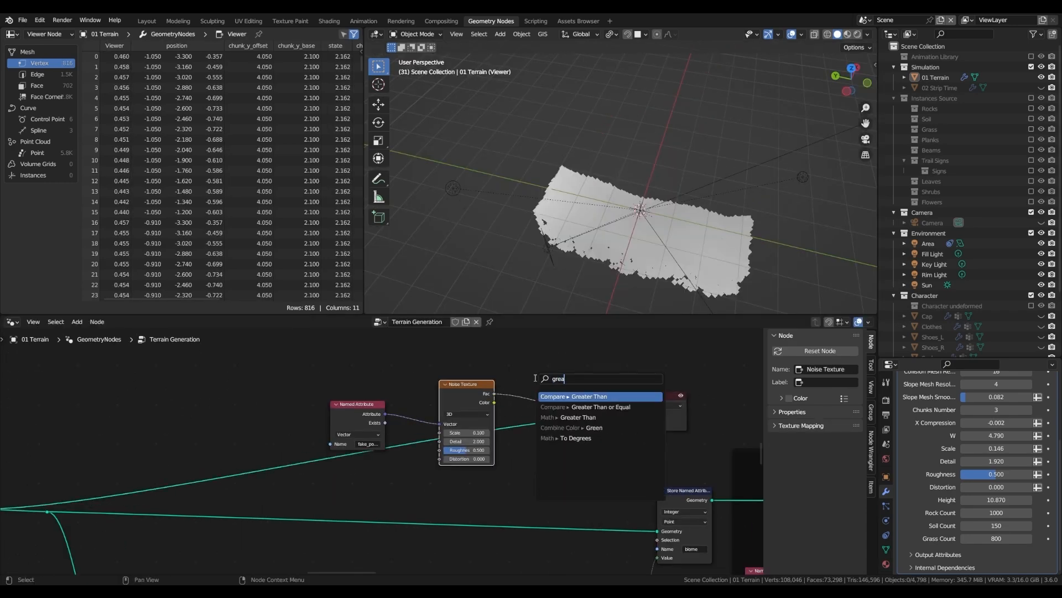
Add a Greater Than comparison after the Noise Texture Fac to threshold the noise
{"action": "left_click", "coordinate": [575, 396]}
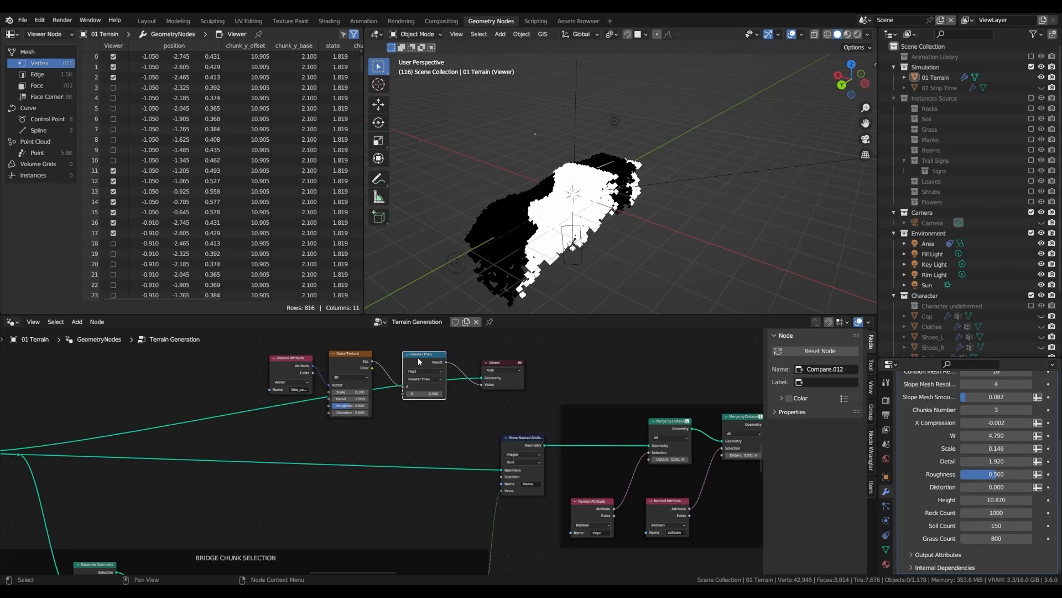
{"action": "mouse_move", "coordinate": [520, 423]}
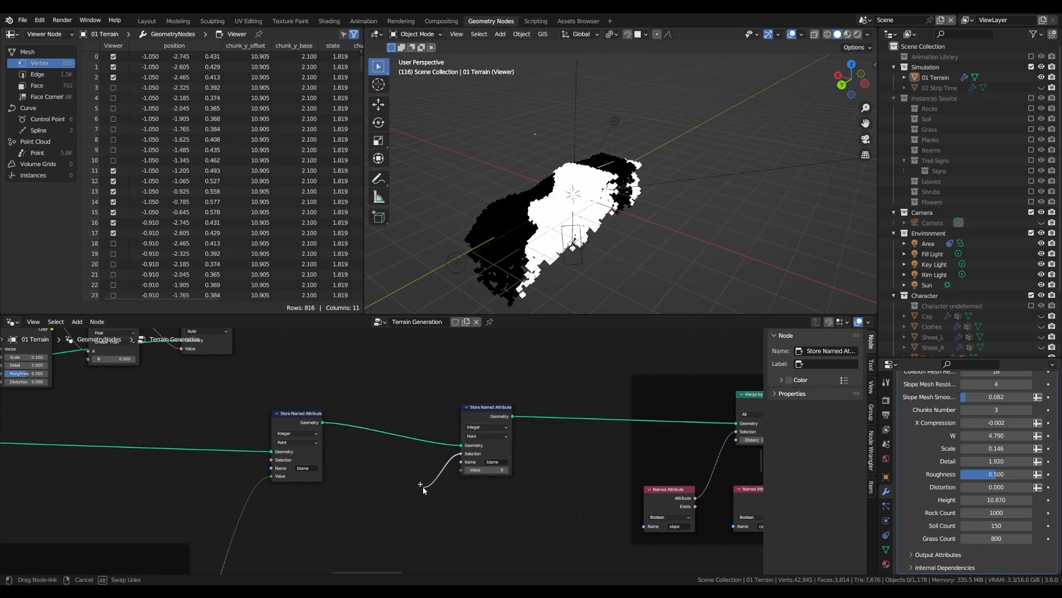
Wire the Greater Than result into the biome Store Named Attribute Value and view the full terrain
{"action": "left_click", "coordinate": [424, 484]}
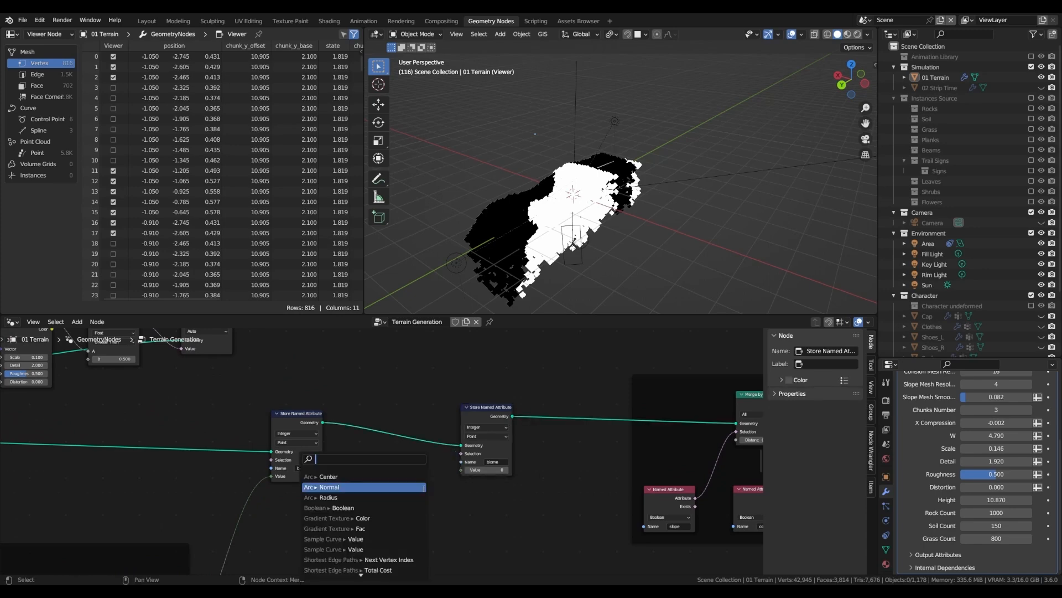
{"action": "left_click", "coordinate": [328, 487]}
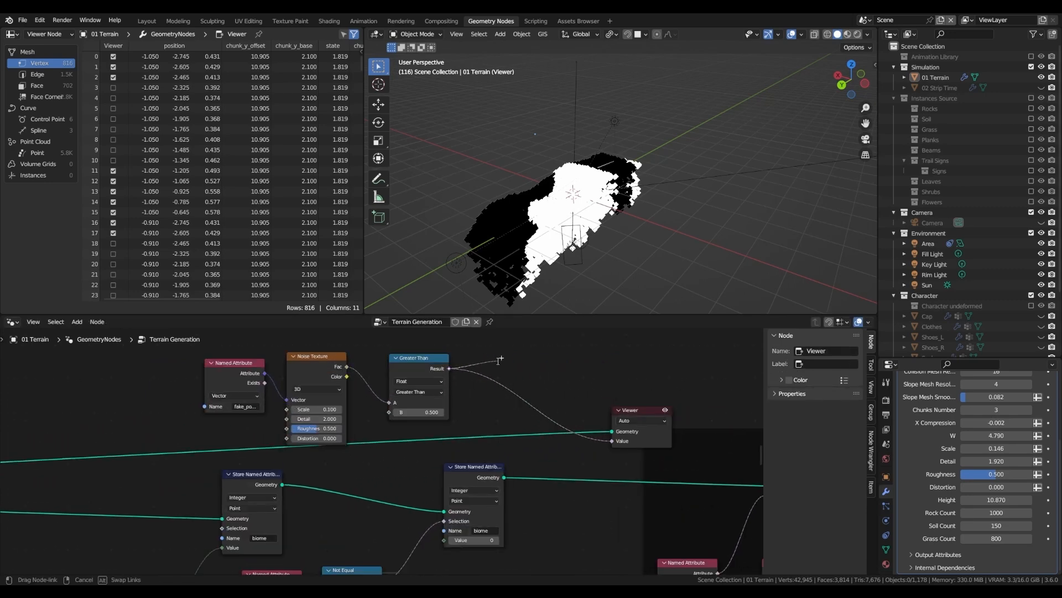
{"action": "left_click", "coordinate": [515, 365]}
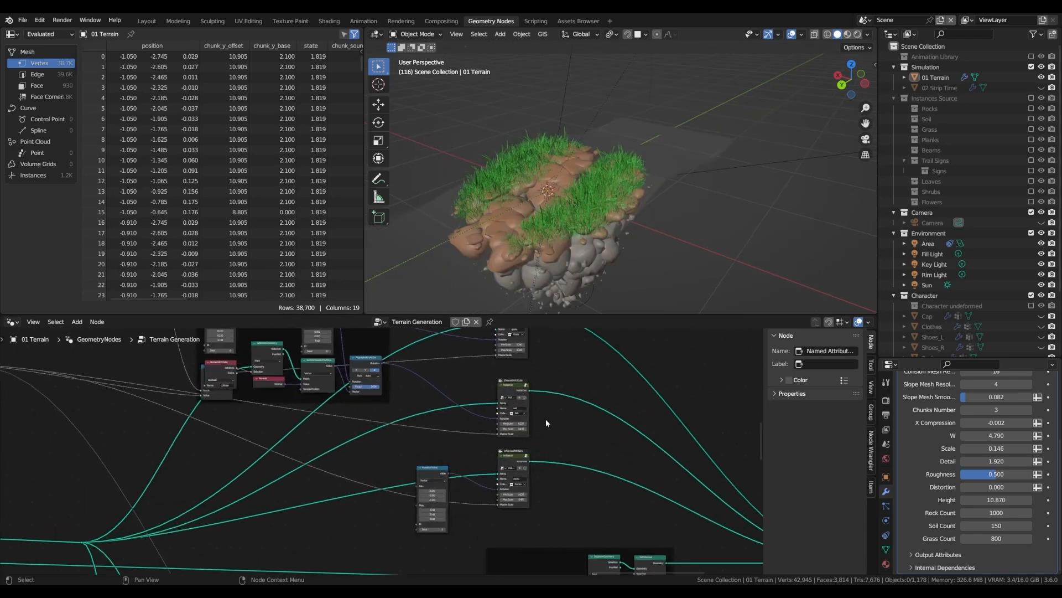
Separate the geometry by an Equal comparison on the biome value, choosing its element domain
{"action": "type", "text": "se"}
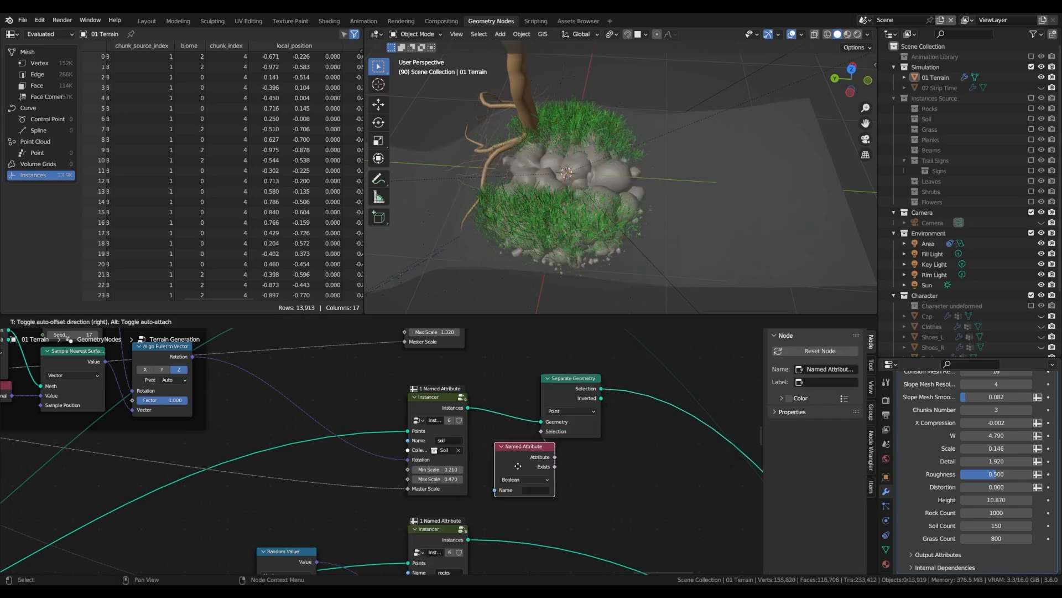
{"action": "left_click", "coordinate": [521, 491]}
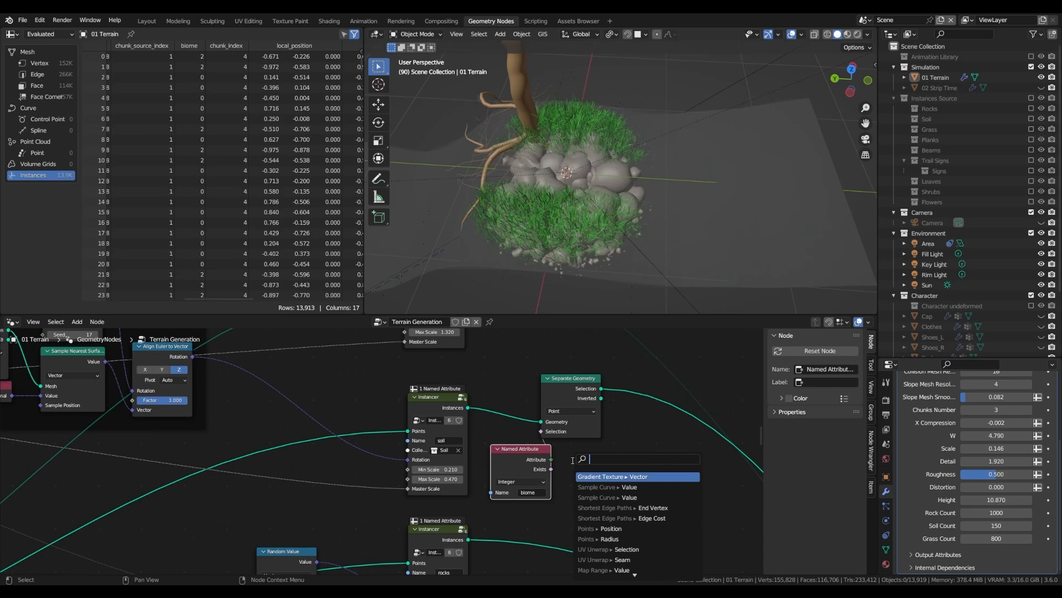
{"action": "type", "text": "eq"}
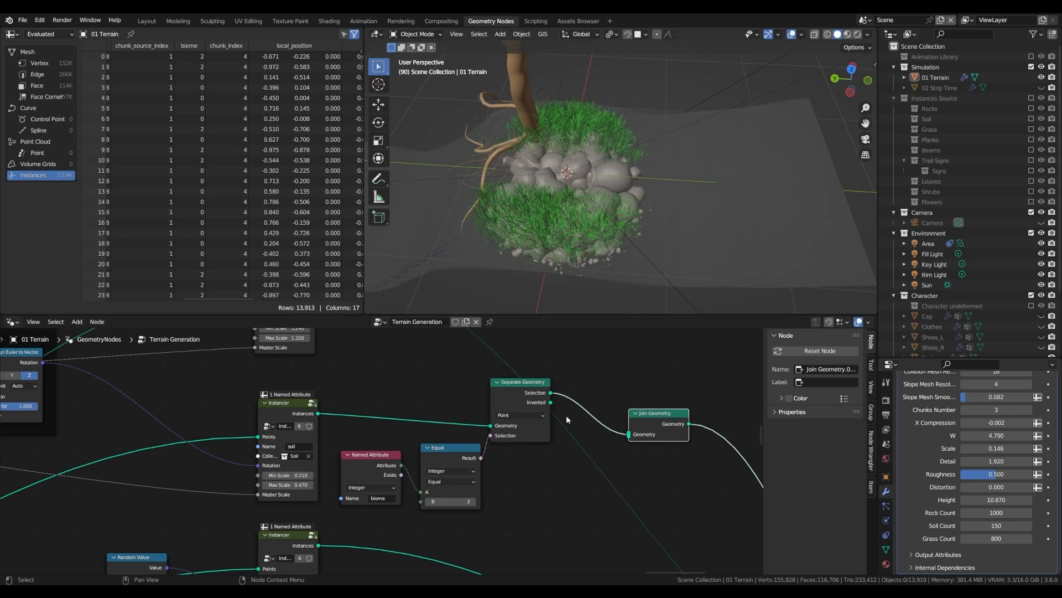
{"action": "left_click", "coordinate": [520, 414]}
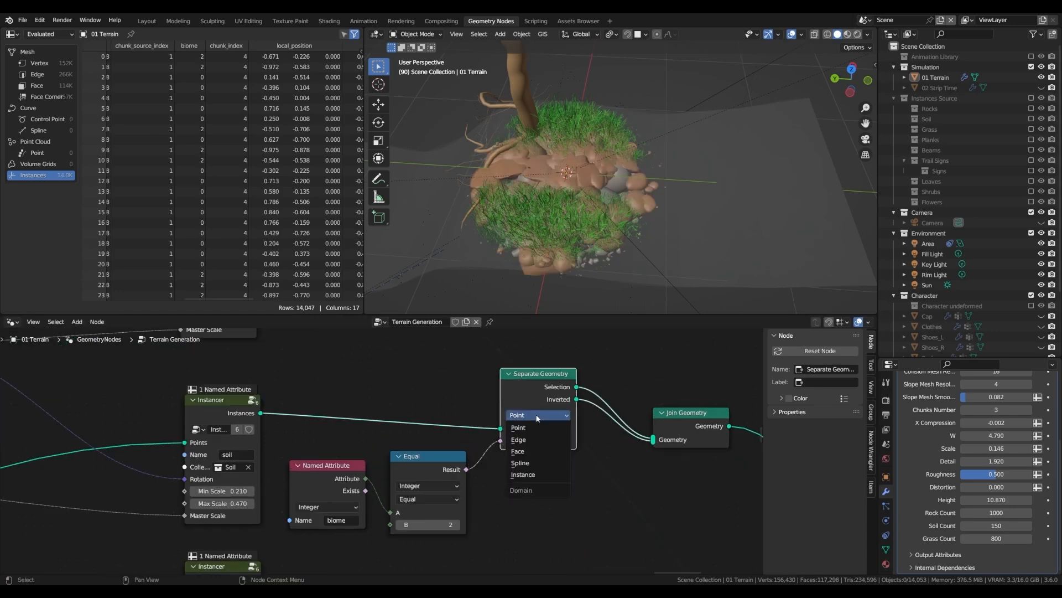
{"action": "left_click", "coordinate": [522, 474]}
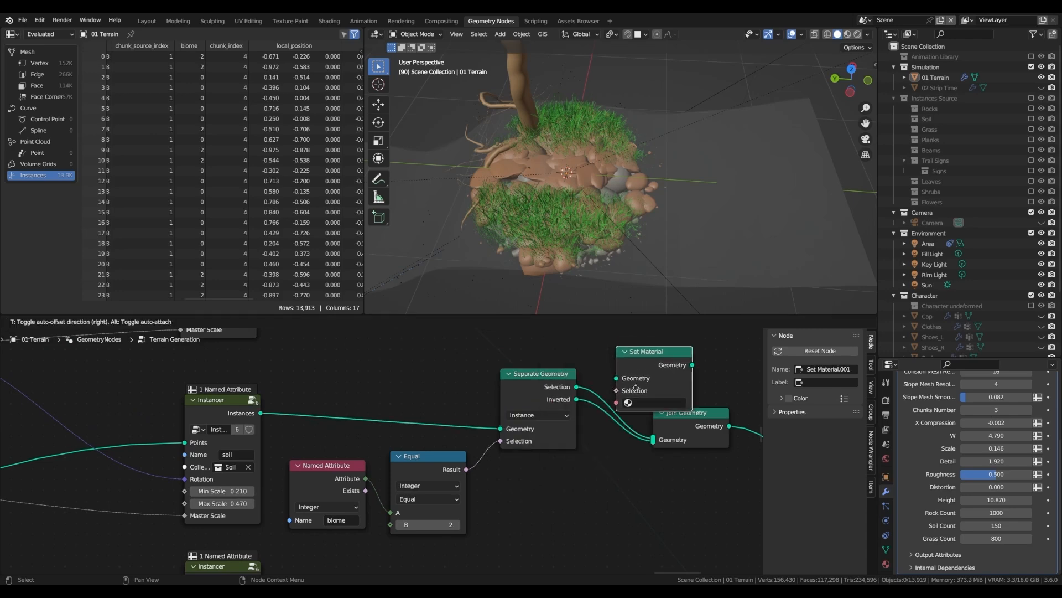
Insert a Set Material node on the Inverted branch and assign it the Rock material
{"action": "left_click_drag", "start_coordinate": [644, 351], "coordinate": [644, 355]}
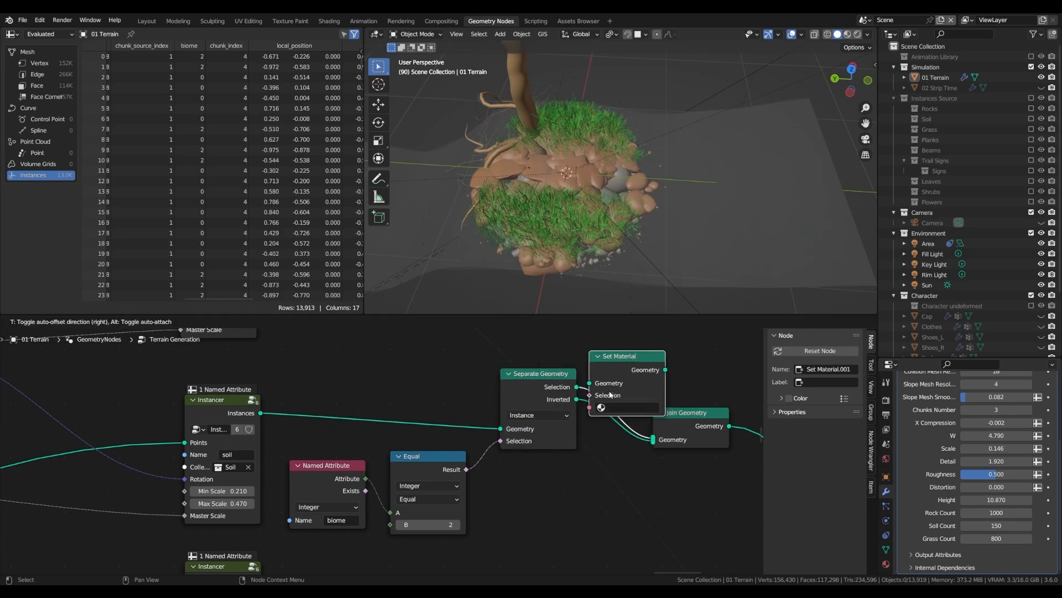
{"action": "left_click", "coordinate": [626, 397]}
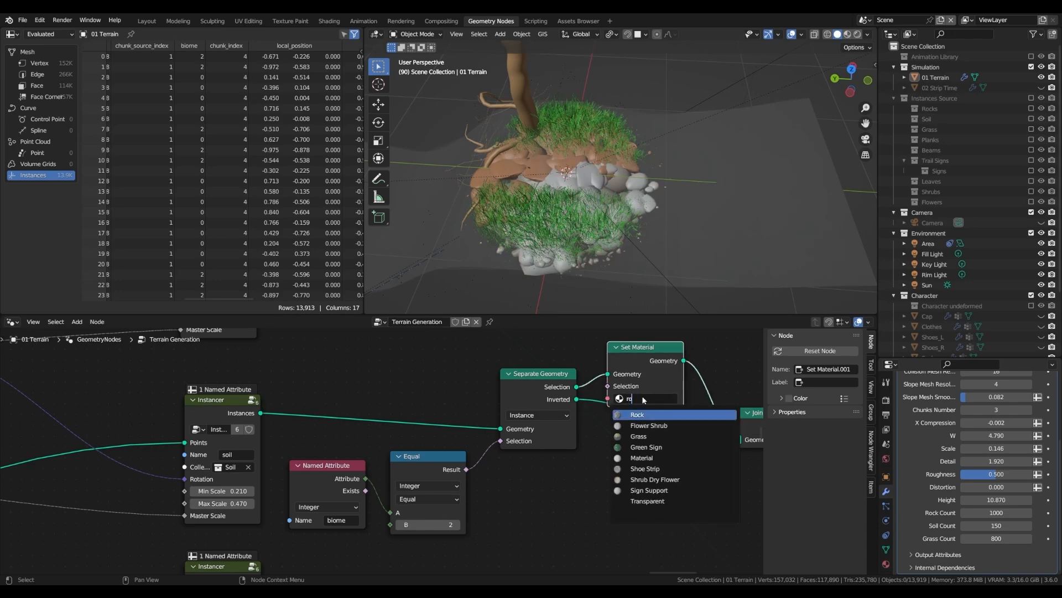
{"action": "left_click", "coordinate": [637, 414]}
{"action": "type", "text": "rock"}
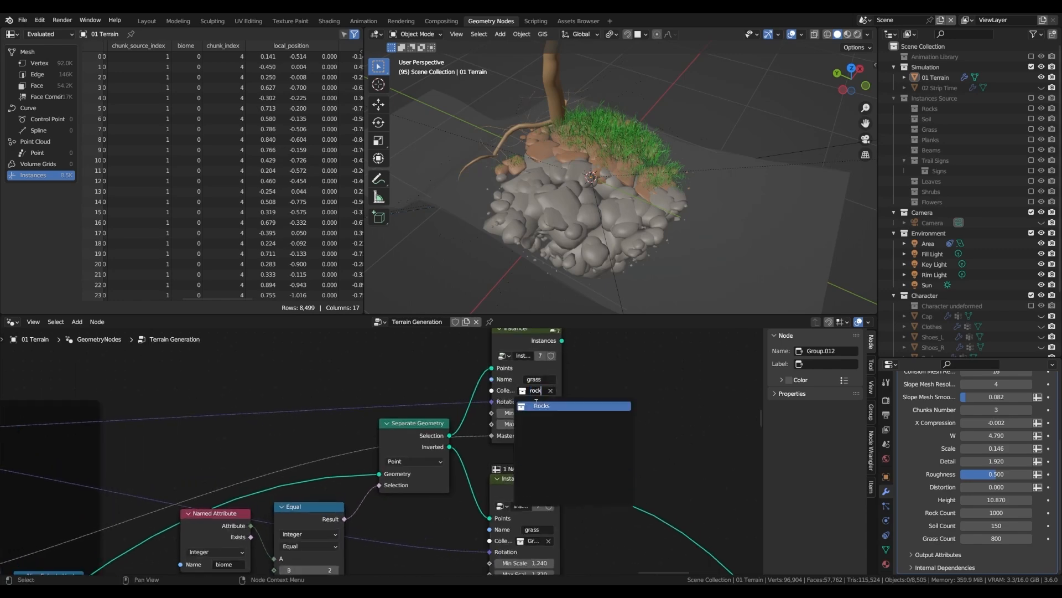
Set the Instancer's collection to Rocks so the chunk's underside scatters rock pieces
{"action": "left_click", "coordinate": [541, 405]}
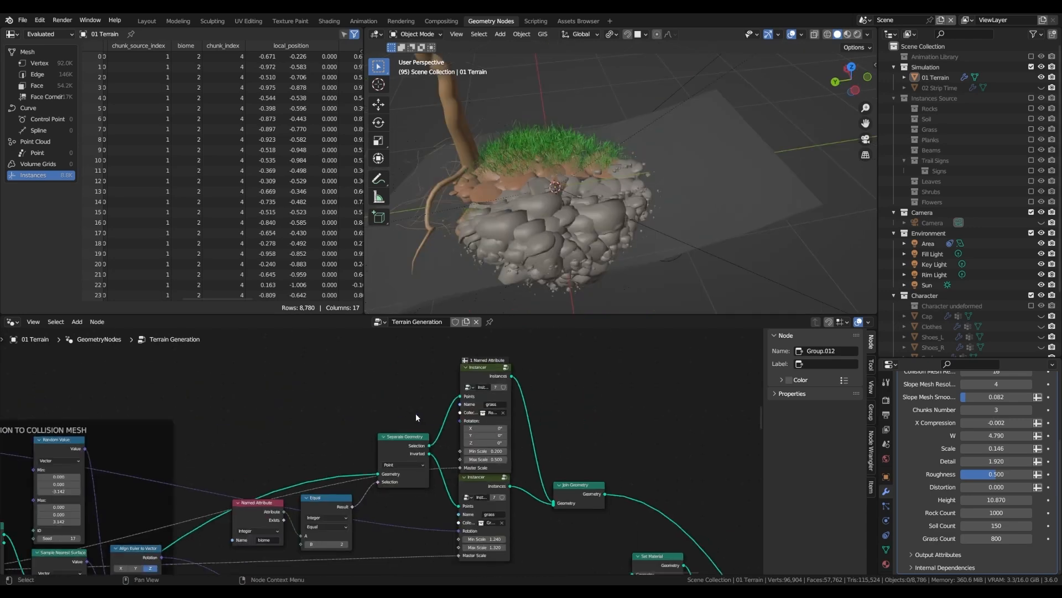
{"action": "scroll", "scroll_direction": "down", "scroll_amount": 3}
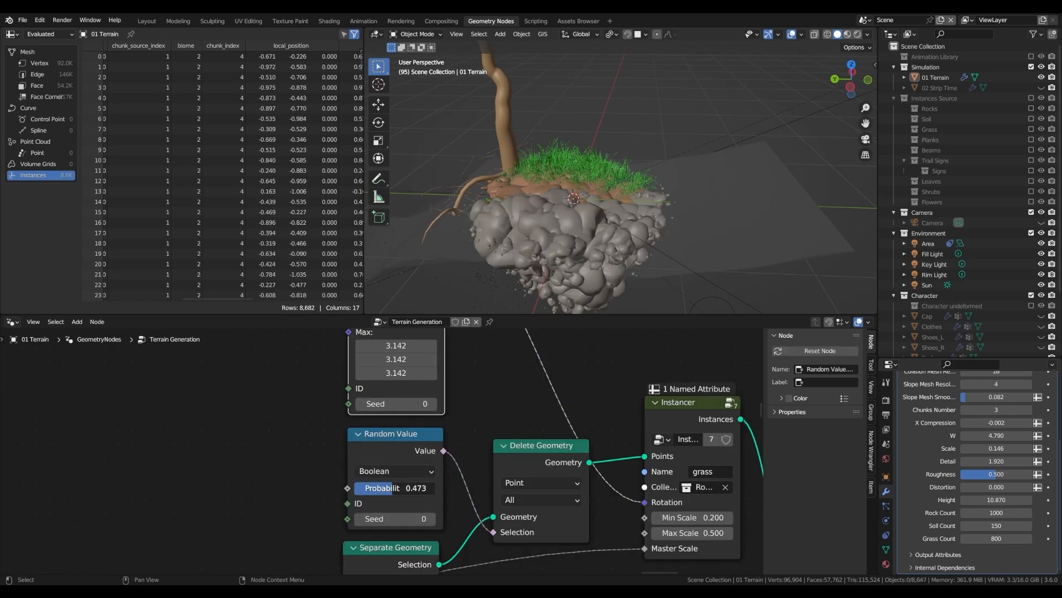
Raise the Random Value (Boolean) probability to 0.933 and orbit to check the sparser grass
{"action": "type", "text": "0.933"}
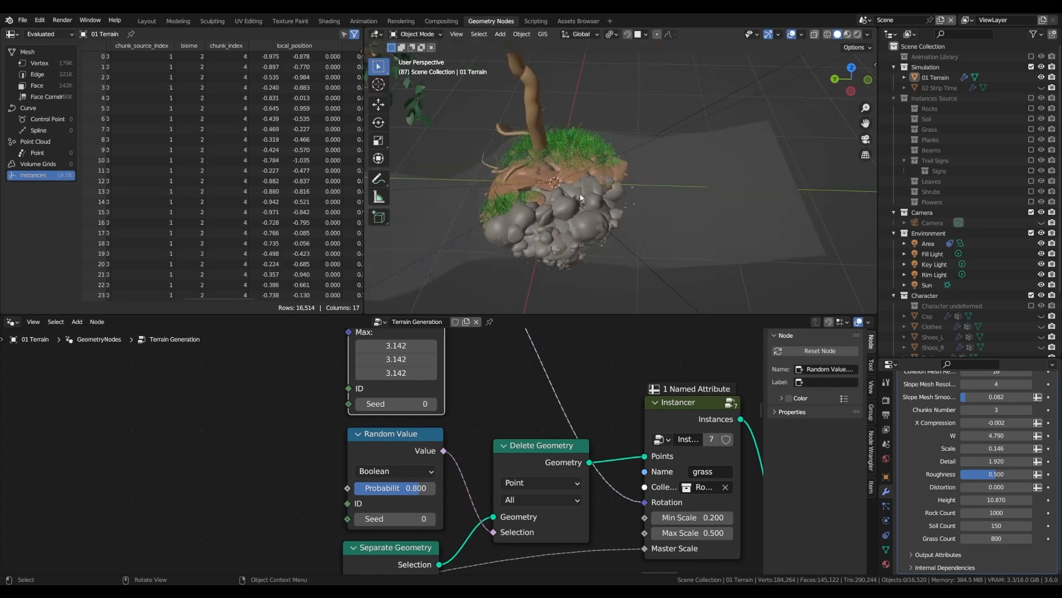
{"action": "left_click_drag", "start_coordinate": [576, 197], "coordinate": [596, 204]}
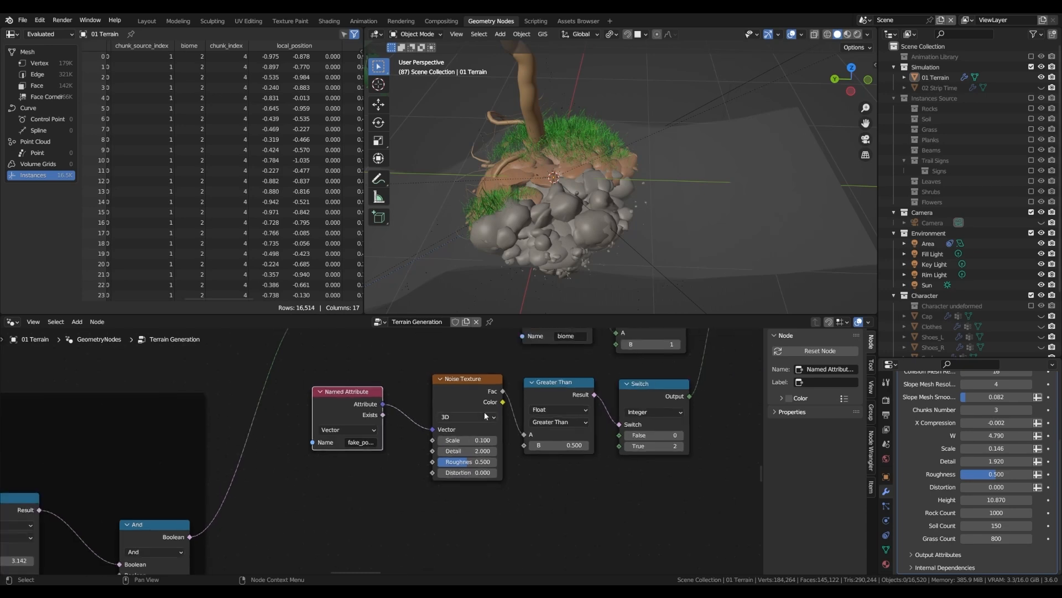
Add the Named Attribute → Noise → Greater Than 0.5 → Integer Switch (0/2) biome chain
{"action": "left_click", "coordinate": [425, 474]}
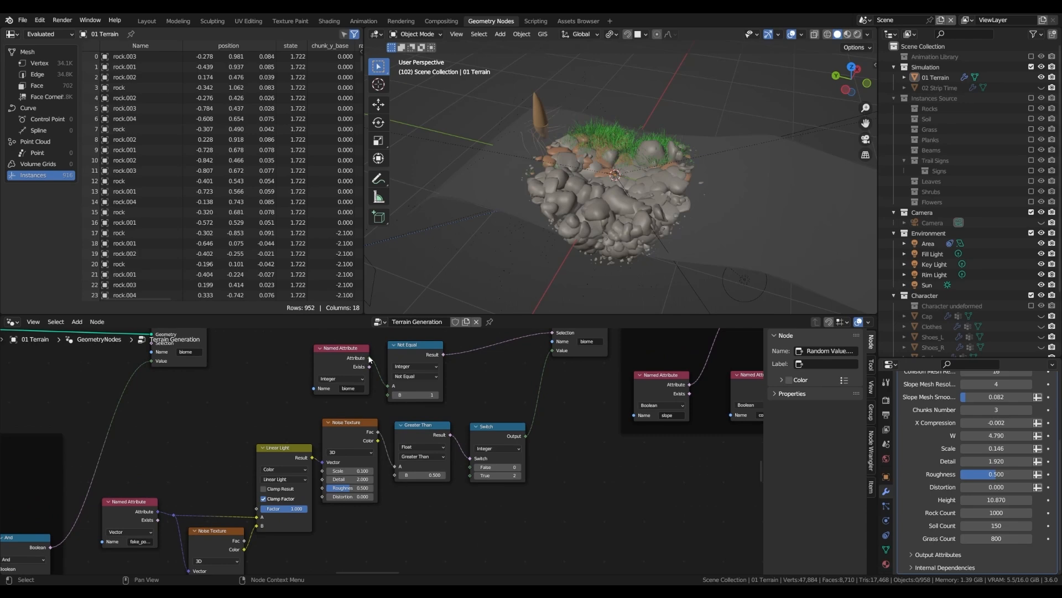
Group the biome nodes, rename an input 'Not Affect' and name the group 'Simple B'
{"action": "left_click", "coordinate": [520, 449]}
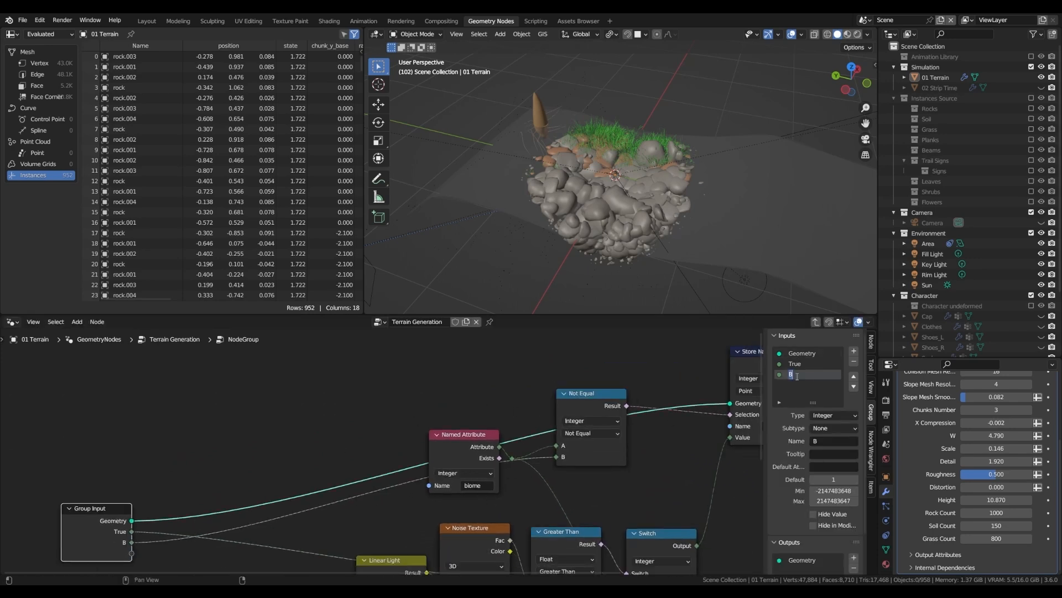
{"action": "type", "text": "Not Affect"}
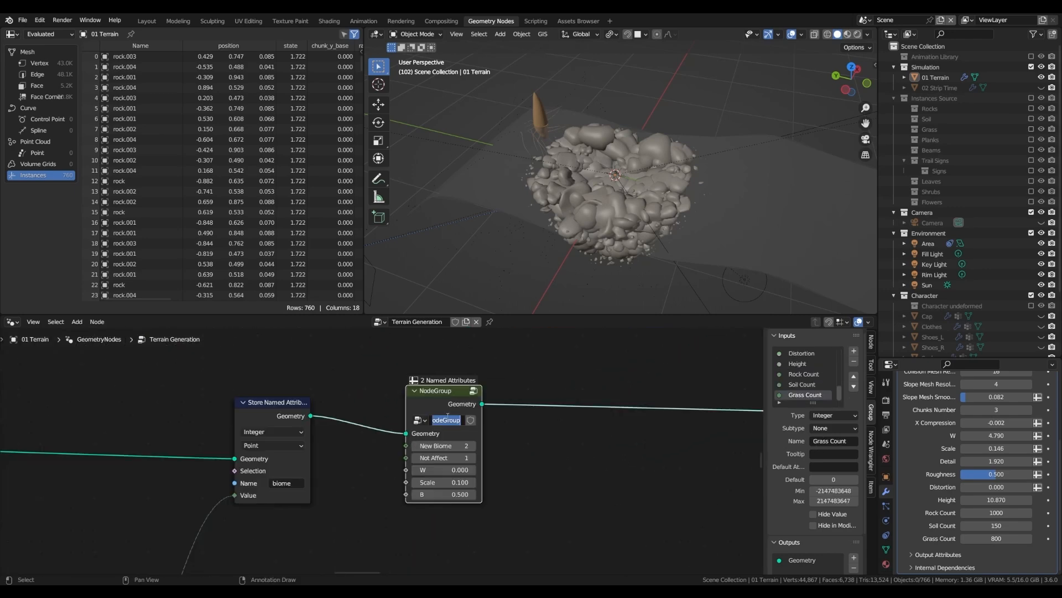
{"action": "type", "text": "Simple B"}
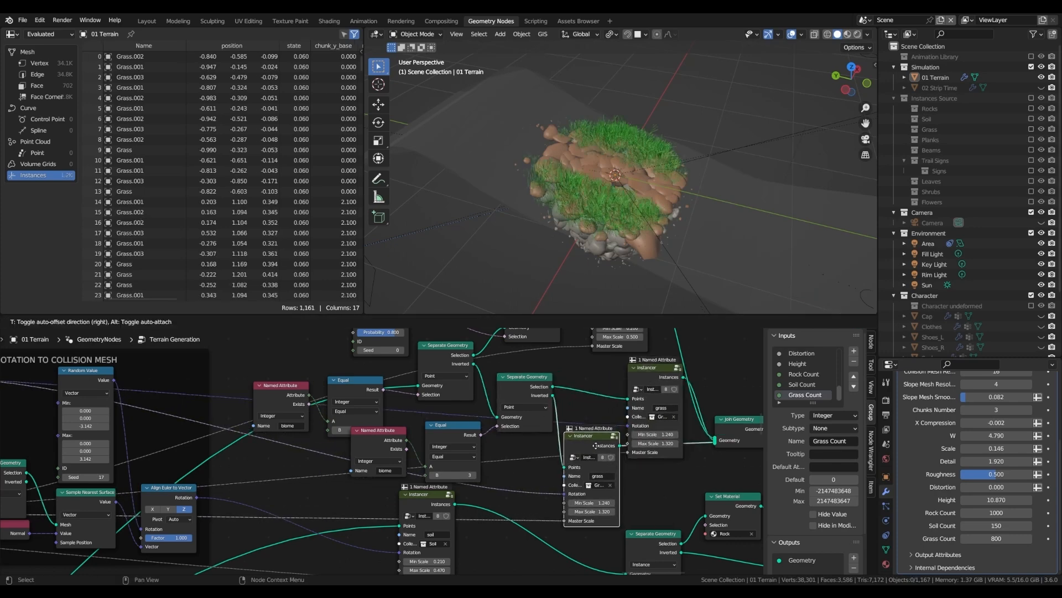
Choose the shrub collection for the new biome's Instancer node
{"action": "left_click", "coordinate": [660, 415]}
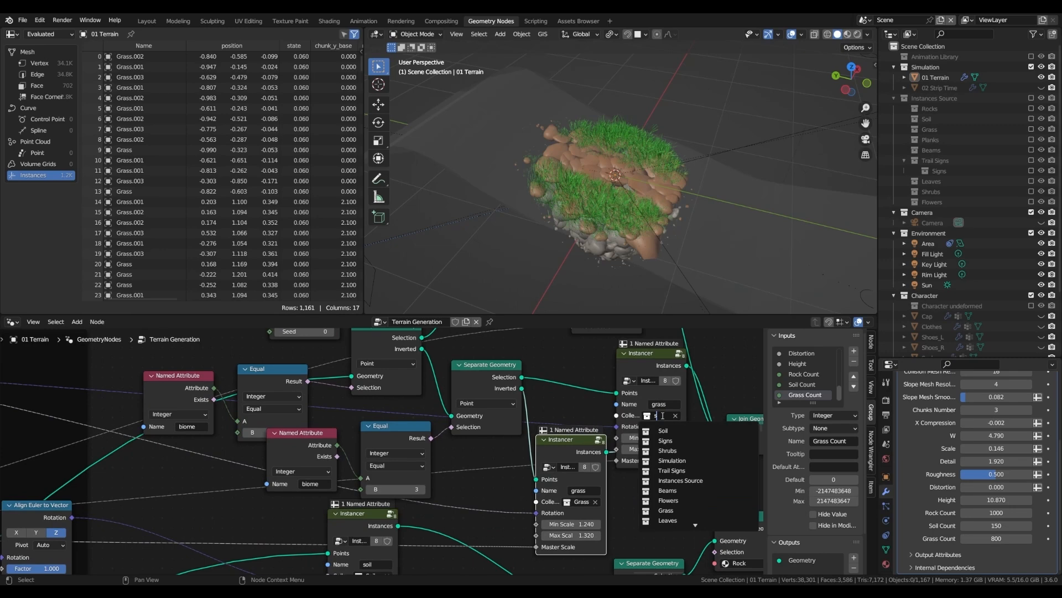
{"action": "left_click", "coordinate": [666, 450]}
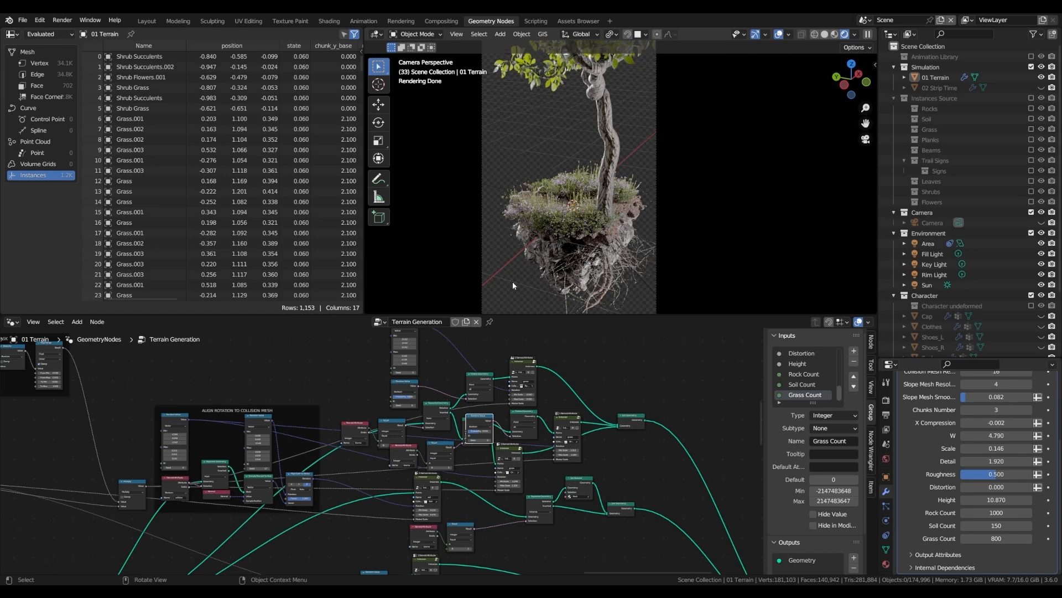
{"action": "mouse_move", "coordinate": [581, 251]}
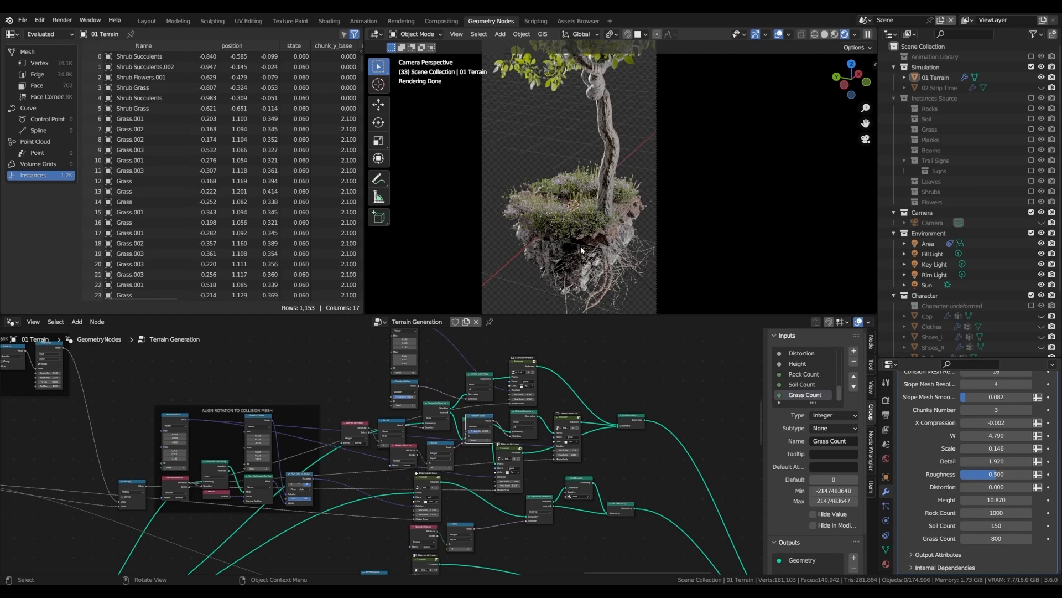